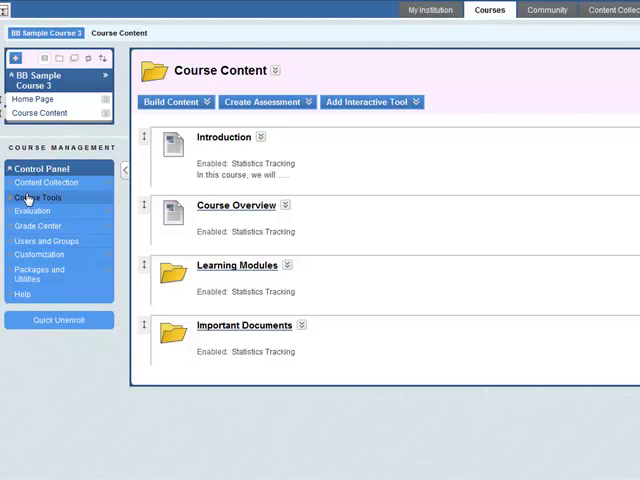
# Step: Reach the course's Wikis tool from the Control Panel's Course Tools list
pyautogui.click(37, 197)
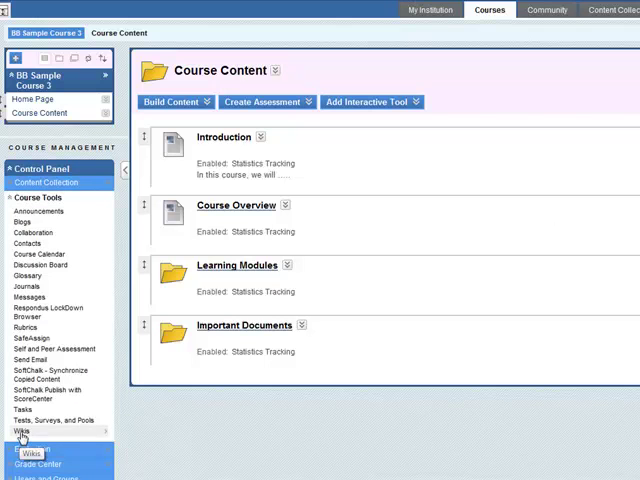
pyautogui.click(22, 431)
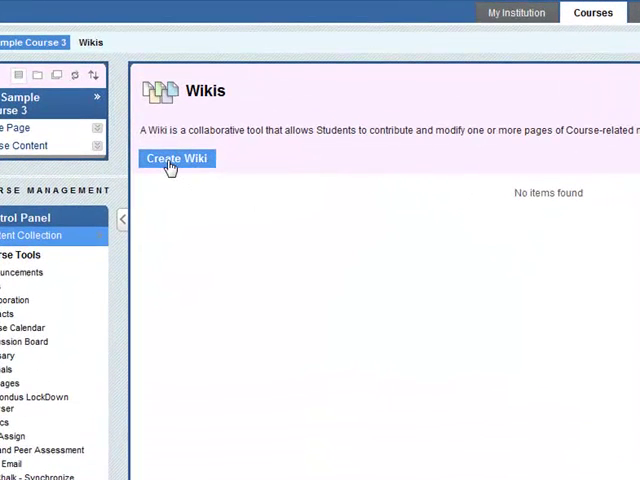
# Step: Begin a new wiki named 'Possesive adjectives' with instructions pointing students to their project
pyautogui.click(177, 158)
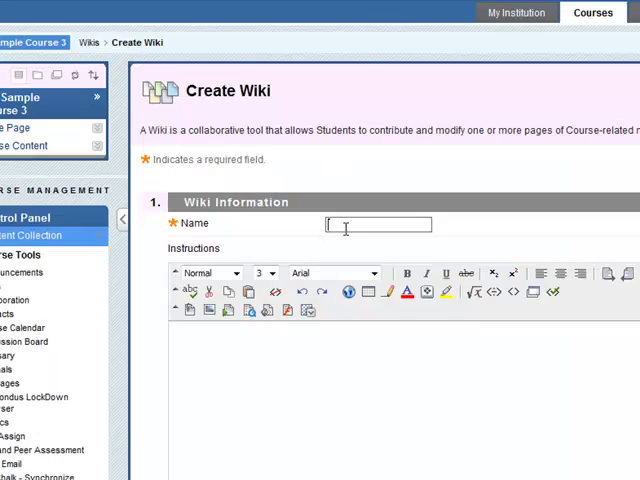
pyautogui.write('Possesive adjectives')
pyautogui.click(404, 400)
pyautogui.write('Use this wiki for your possessive adjectives project.')
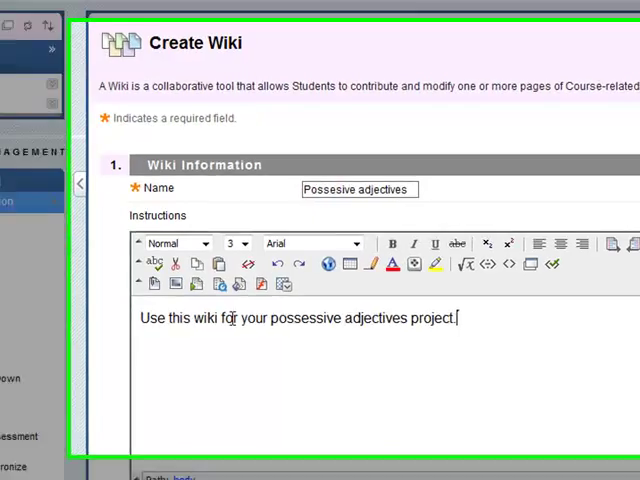
pyautogui.scroll(-3)
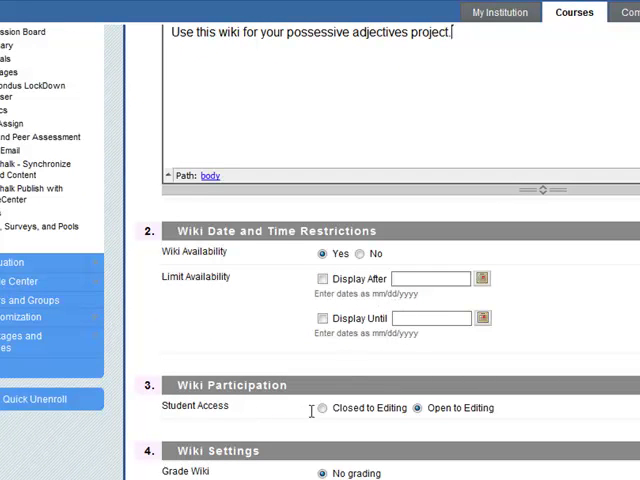
# Step: Submit the 'Possesive adjectives' wiki with default availability and participation settings
pyautogui.scroll(-3)
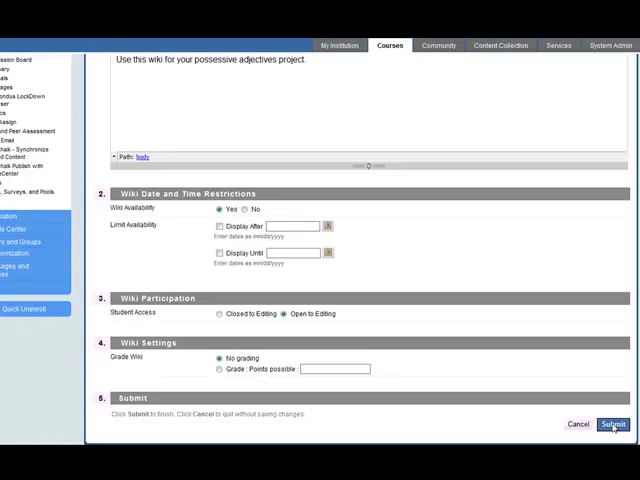
pyautogui.click(610, 424)
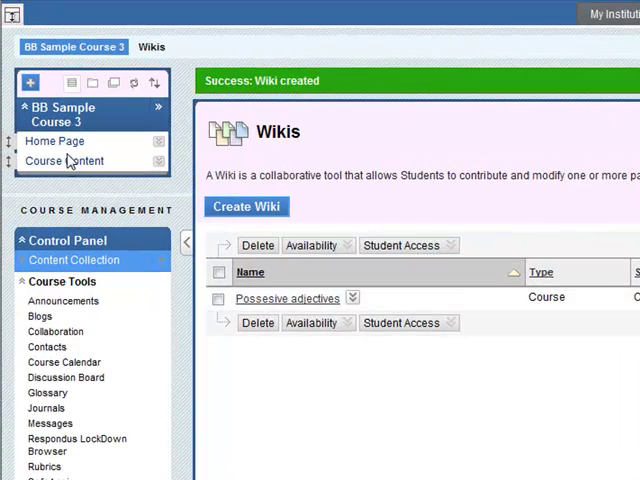
# Step: Navigate Course Content > Learning Modules > Module 2 - Families and start adding a wiki link
pyautogui.click(67, 161)
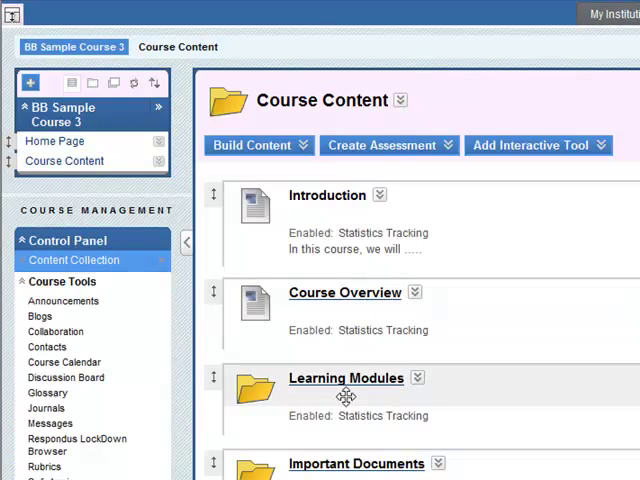
pyautogui.click(346, 378)
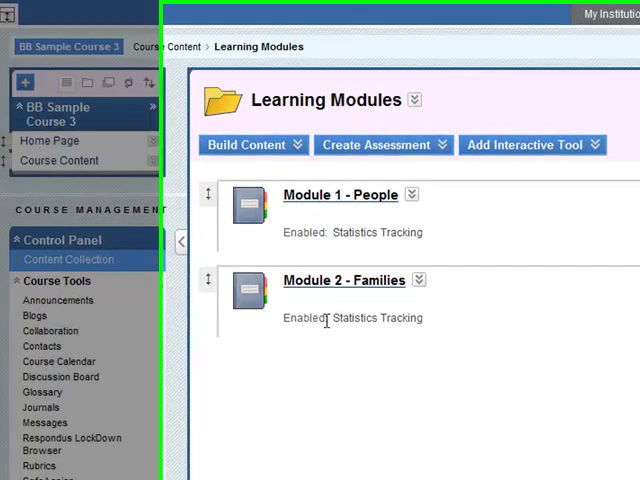
pyautogui.click(344, 280)
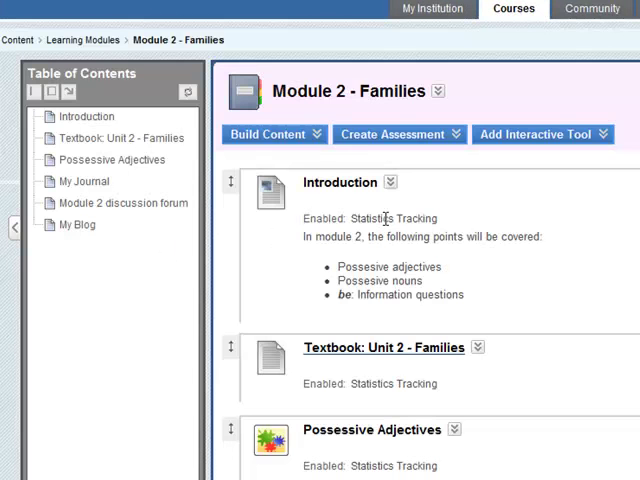
pyautogui.click(543, 134)
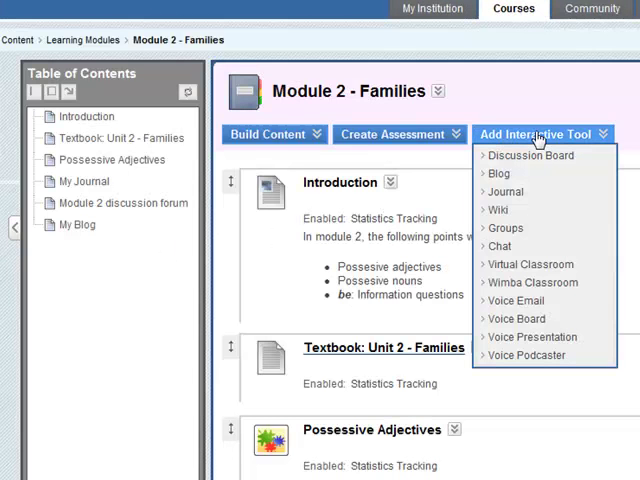
pyautogui.click(497, 209)
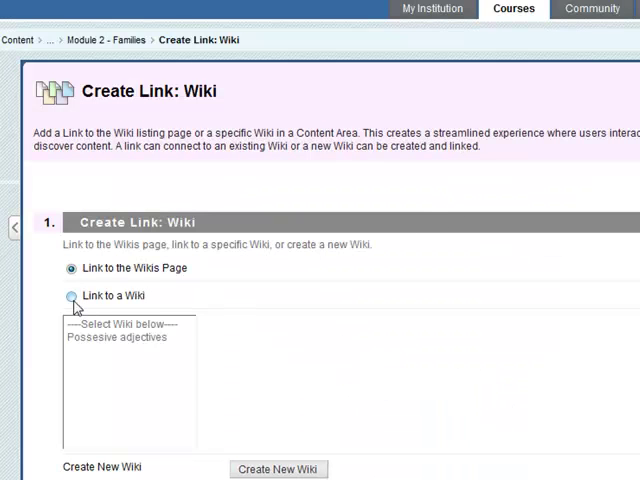
# Step: Choose linking to one specific wiki, the 'Possesive adjectives' wiki
pyautogui.click(71, 296)
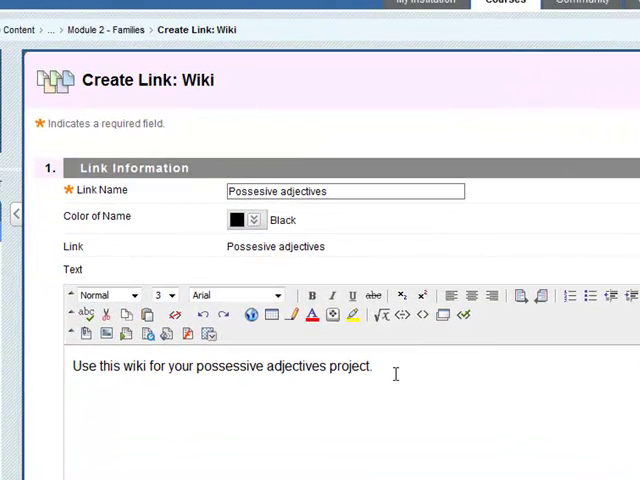
# Step: Replace the link text with a bulleted list of instructions, save the link, and enter the wiki
pyautogui.moveTo(97, 366); pyautogui.dragTo(375, 366)
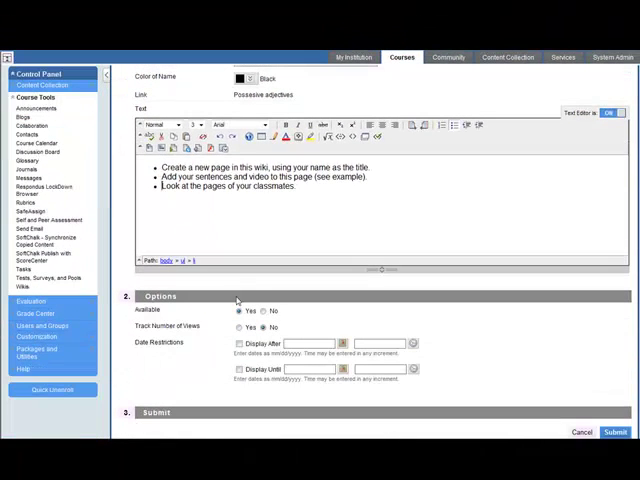
pyautogui.click(238, 327)
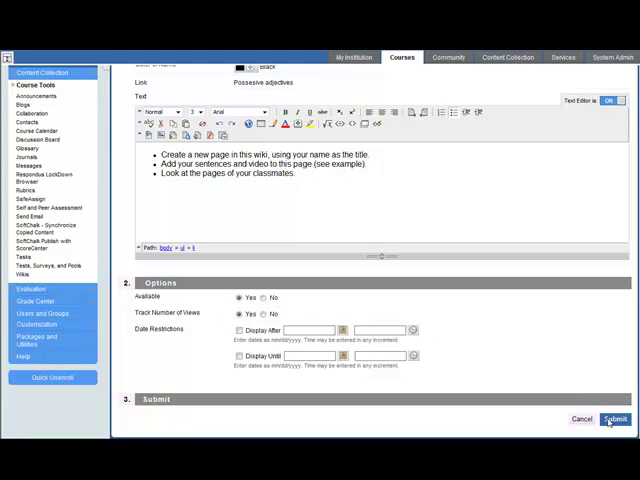
pyautogui.click(613, 419)
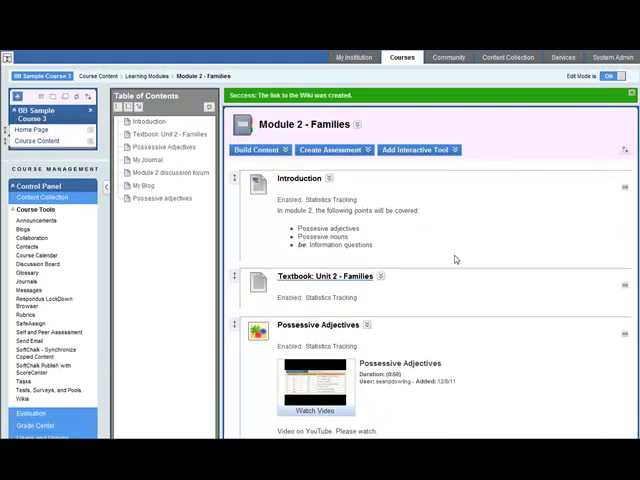
pyautogui.click(610, 76)
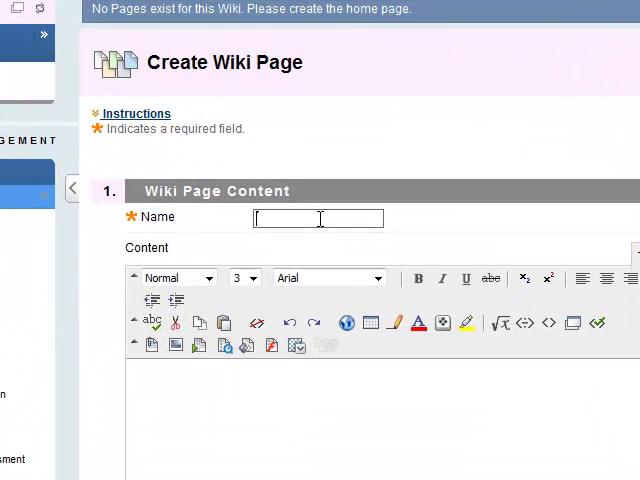
# Step: Name the wiki's first page 'page 1' and give it placeholder content
pyautogui.write('page 1')
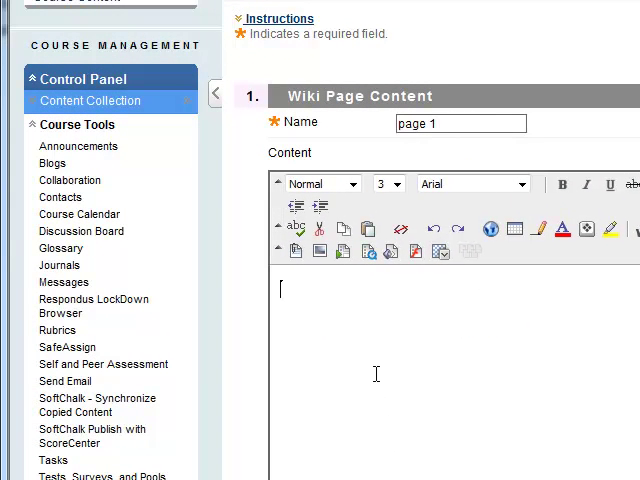
pyautogui.scroll(-3)
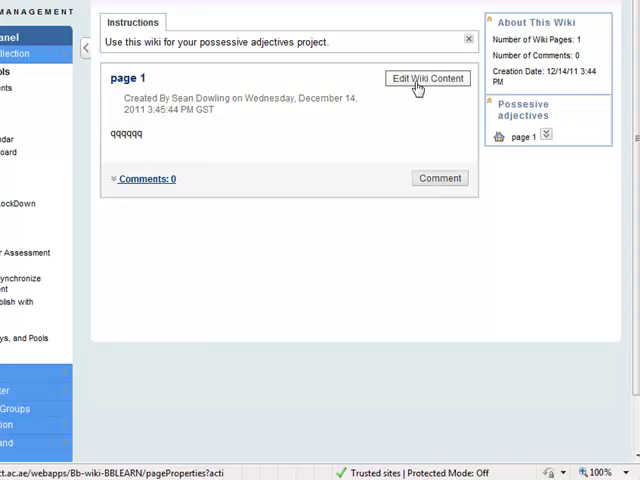
# Step: Edit page 1's content from 'qqqqqq' to 'wwwwww' and save it
pyautogui.click(427, 79)
pyautogui.write('wwwwww')
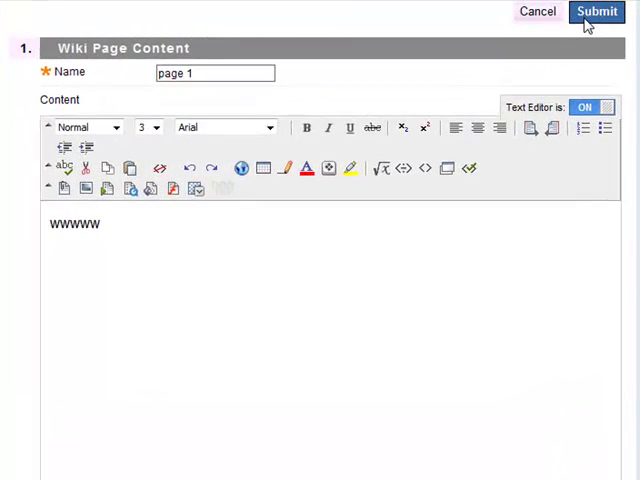
pyautogui.click(596, 11)
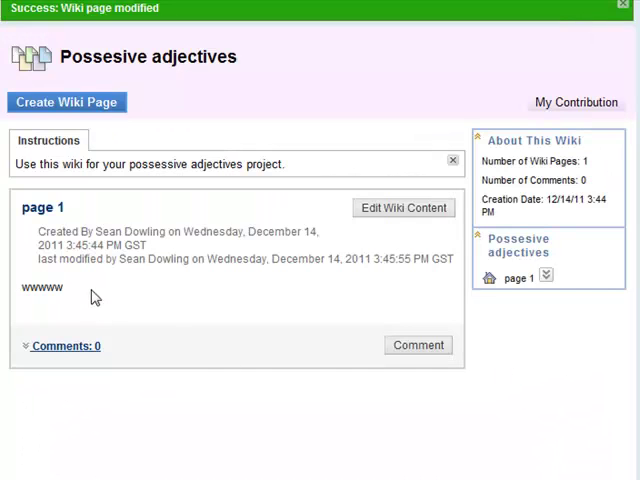